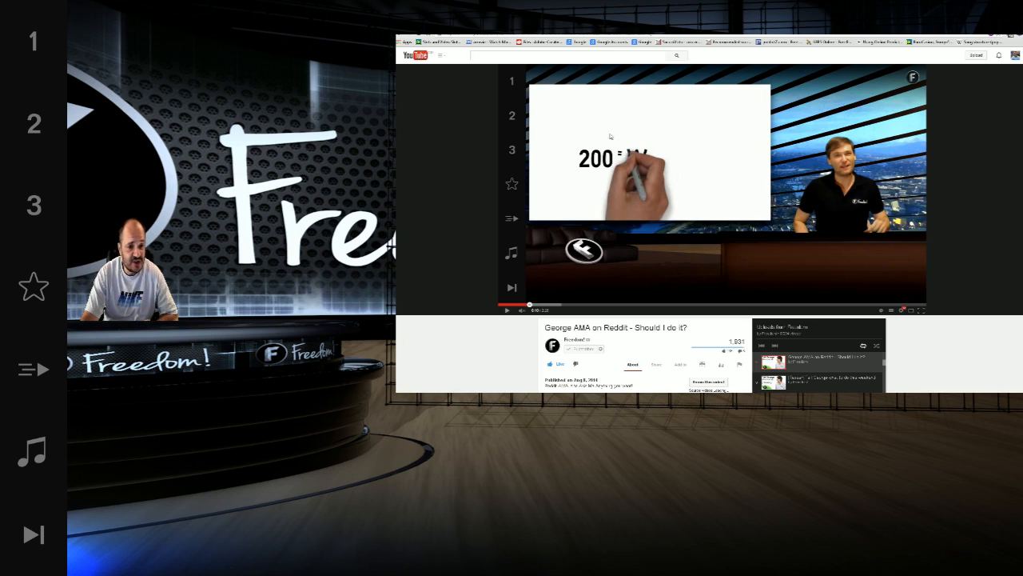
pyautogui.moveTo(645, 166)
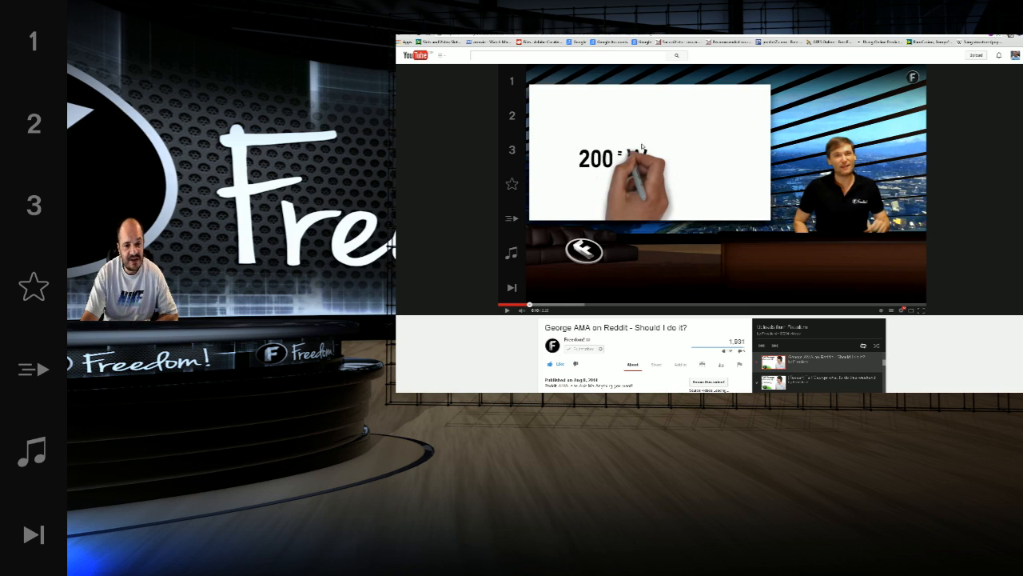
pyautogui.moveTo(649, 174)
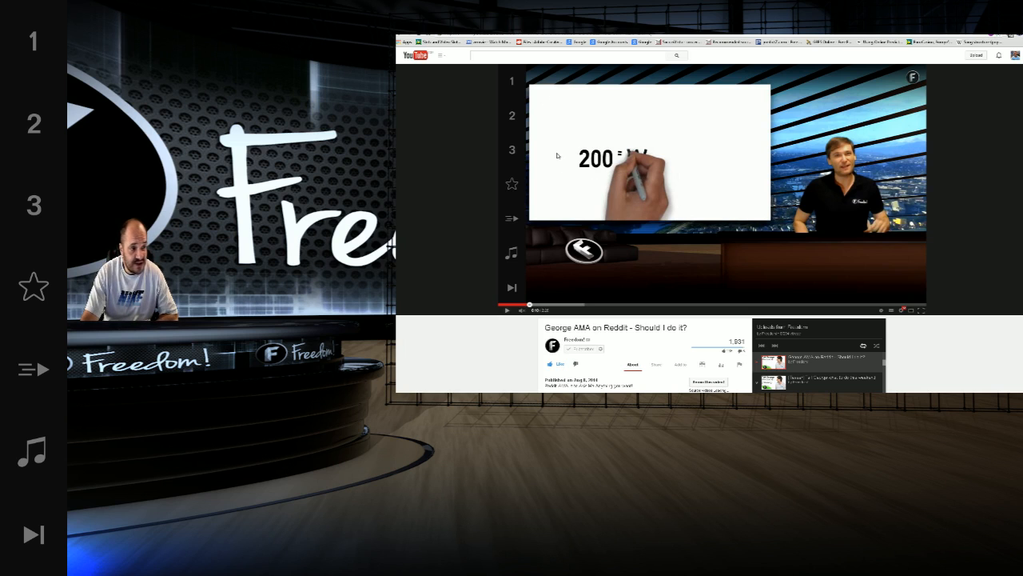
pyautogui.moveTo(613, 192)
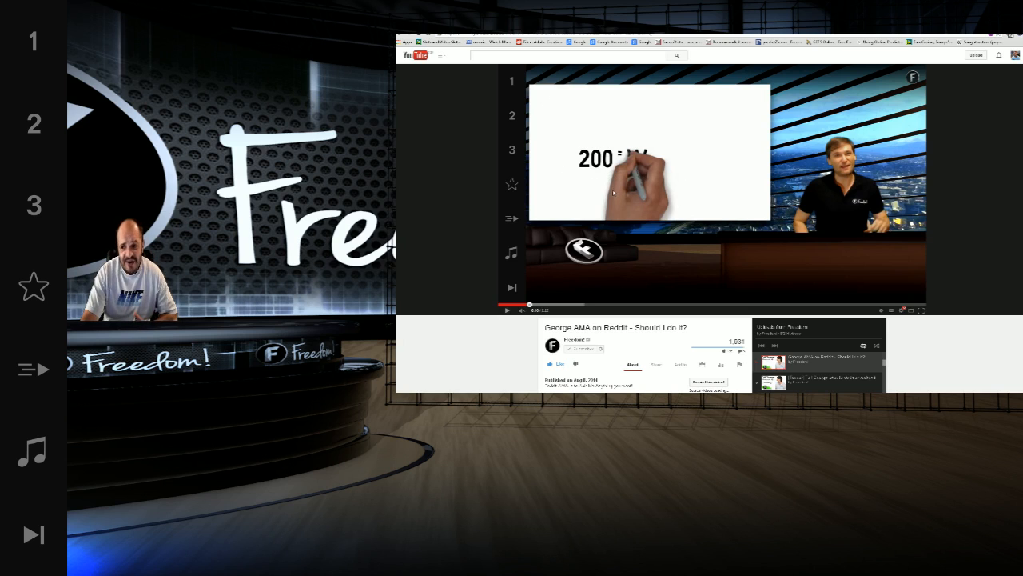
pyautogui.moveTo(617, 193)
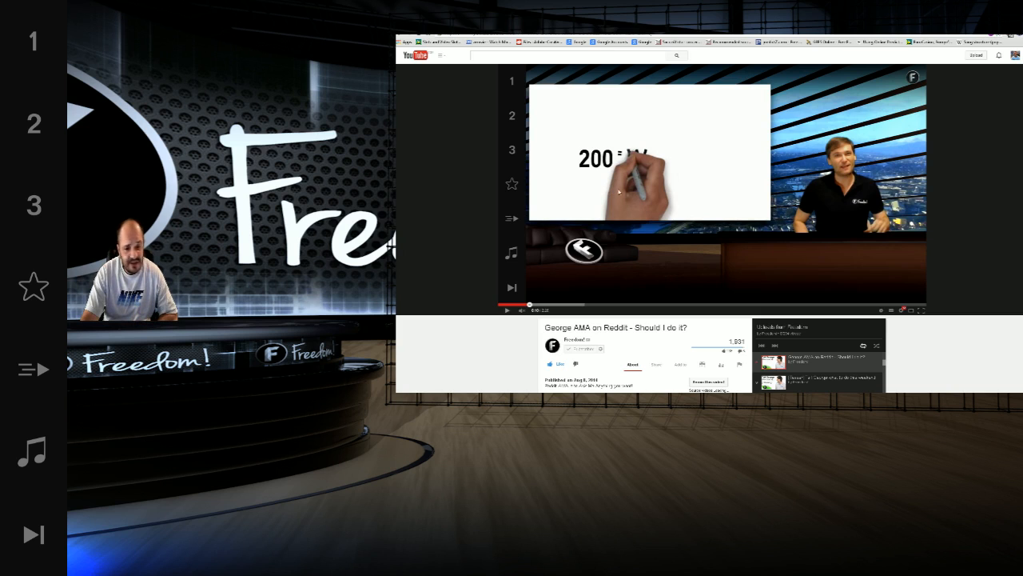
pyautogui.moveTo(627, 191)
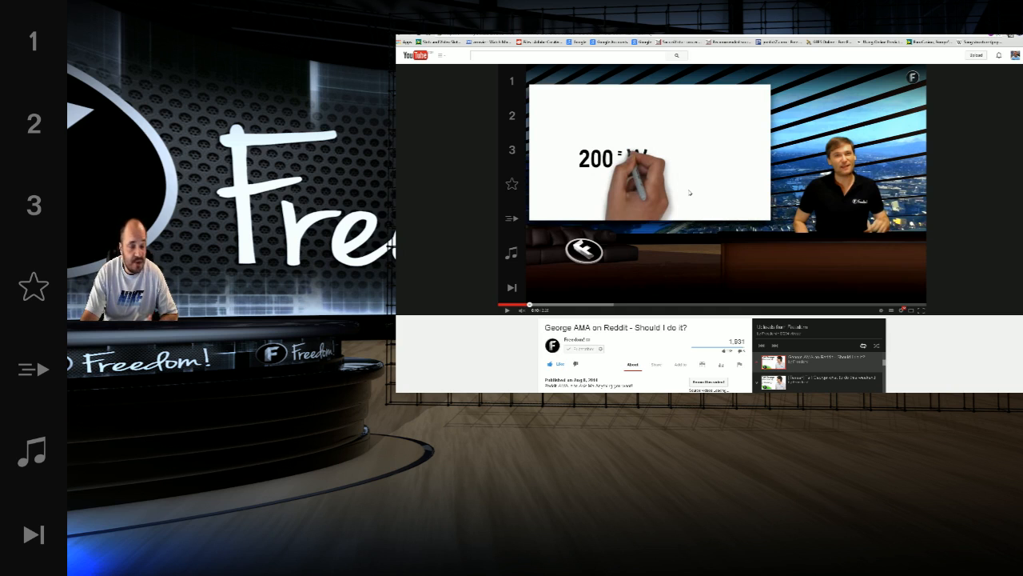
pyautogui.moveTo(712, 218)
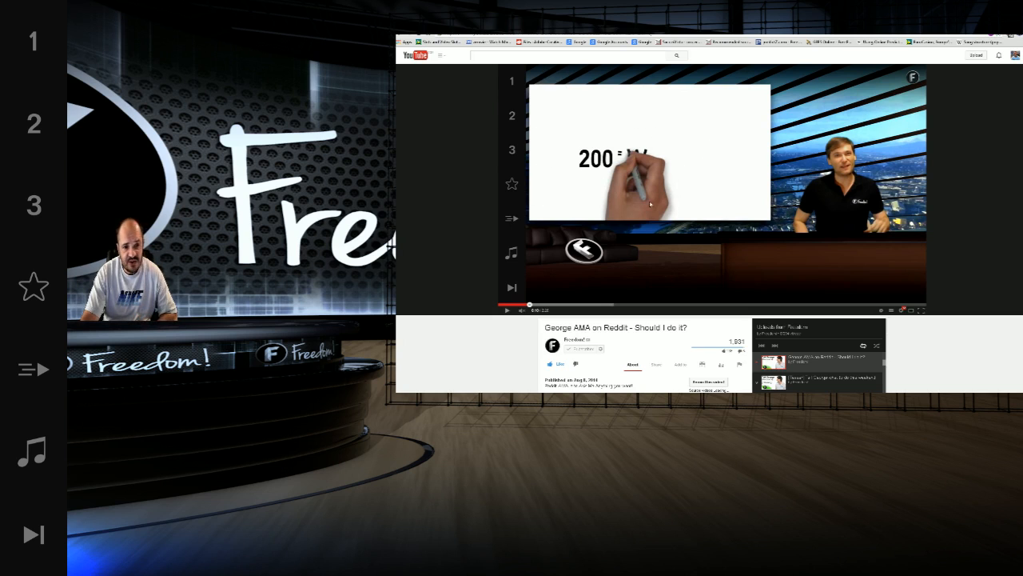
pyautogui.moveTo(695, 147)
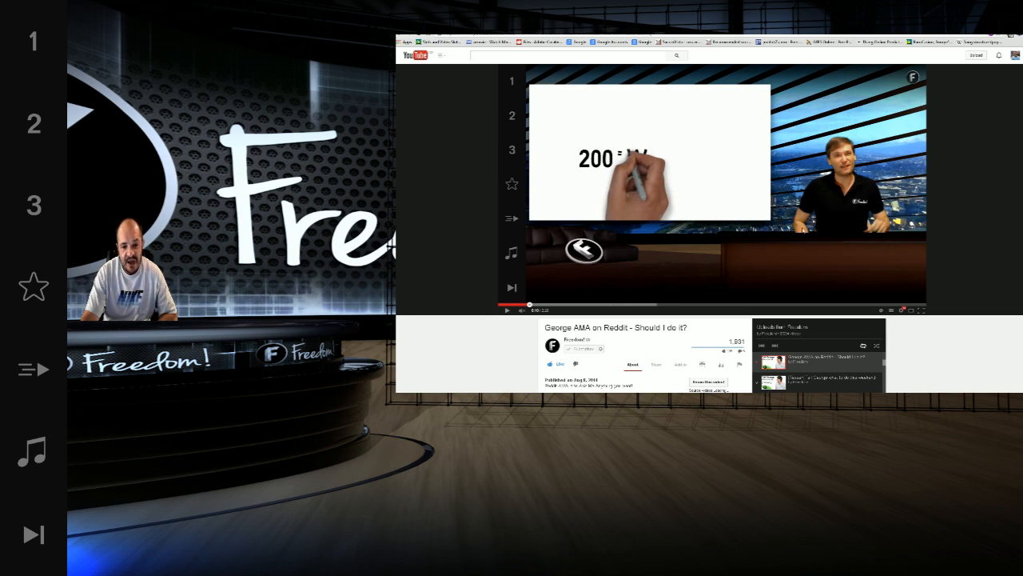
pyautogui.moveTo(779, 287)
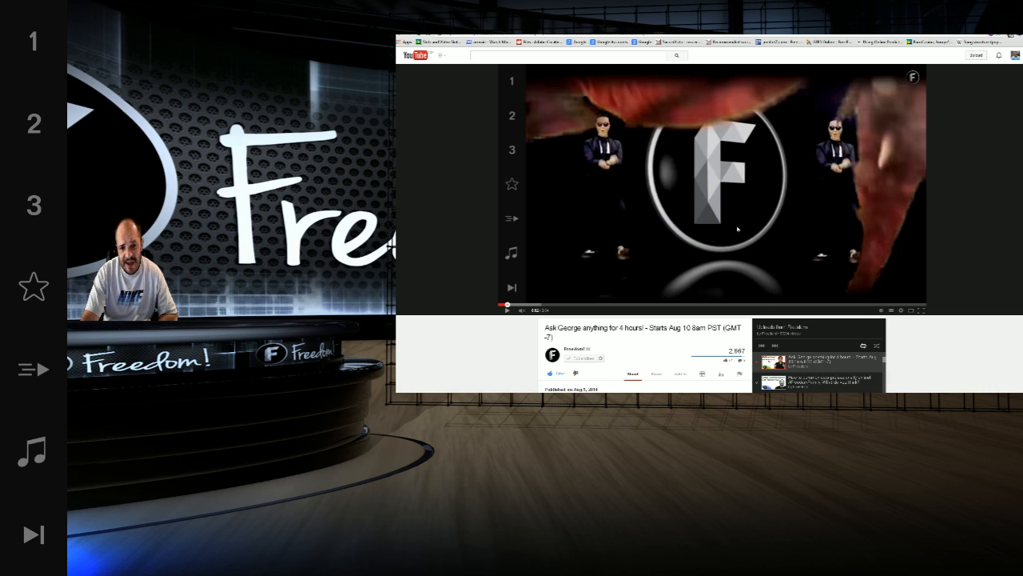
pyautogui.moveTo(687, 177)
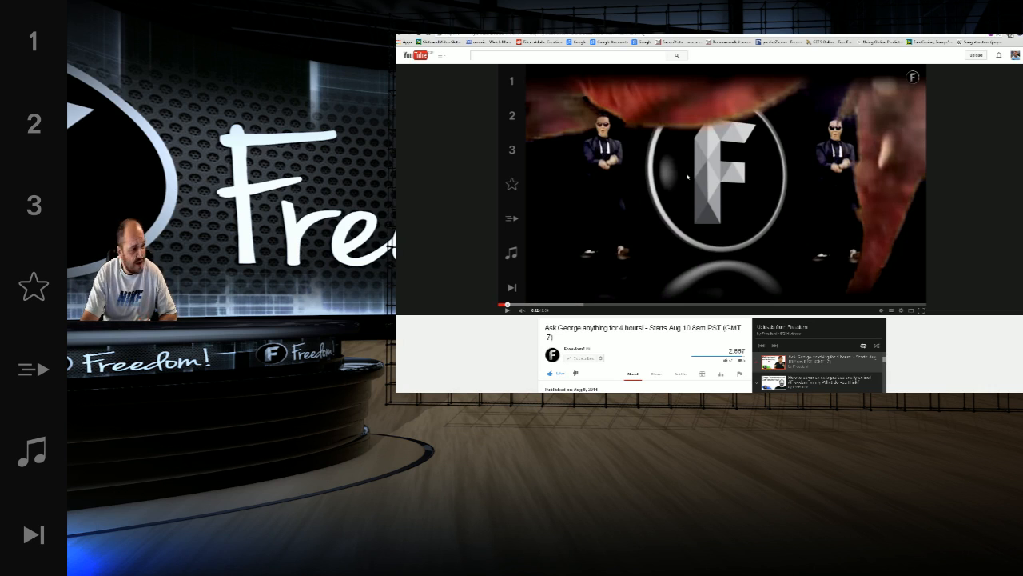
pyautogui.moveTo(803, 128)
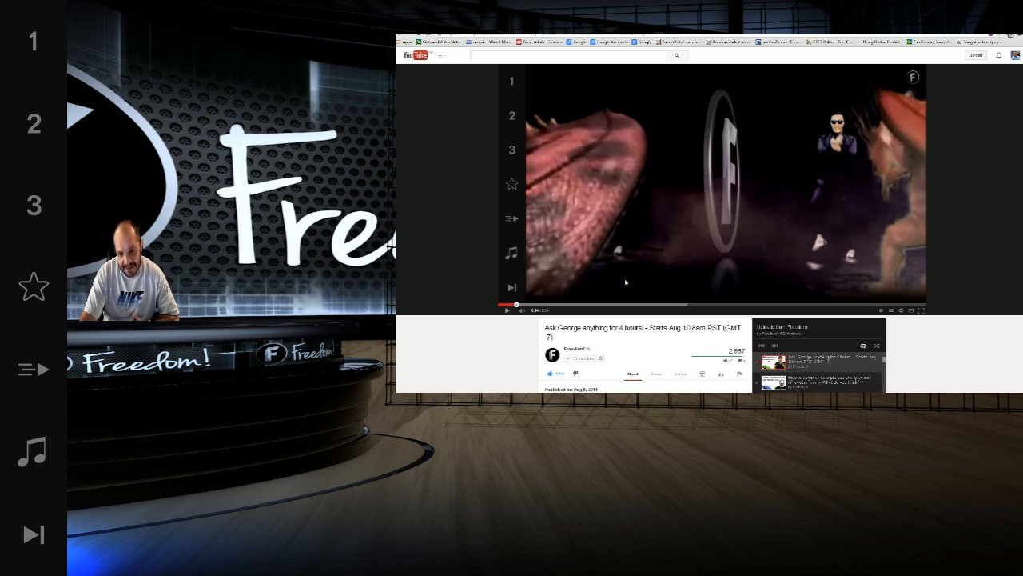
pyautogui.moveTo(642, 198)
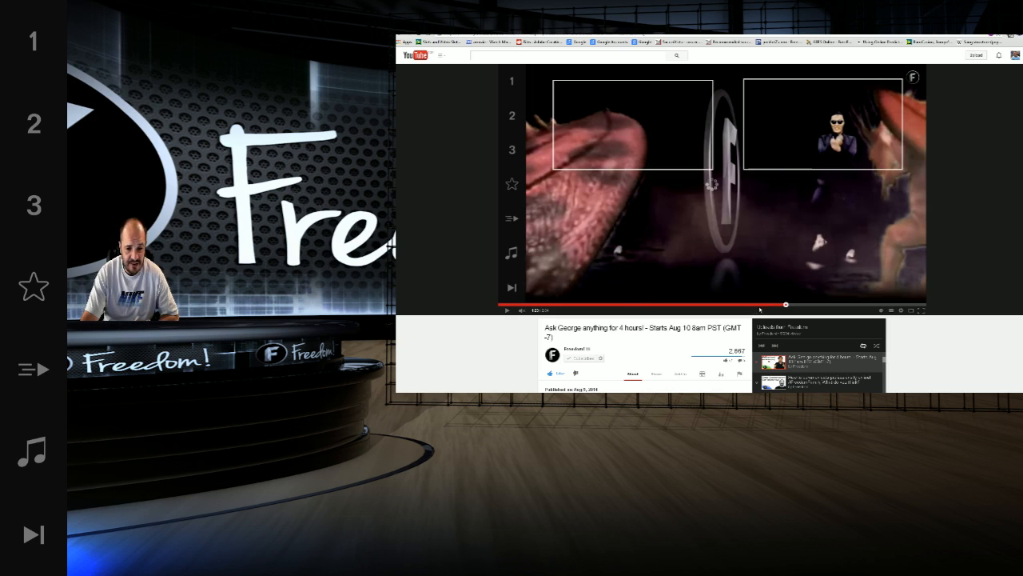
pyautogui.moveTo(620, 308)
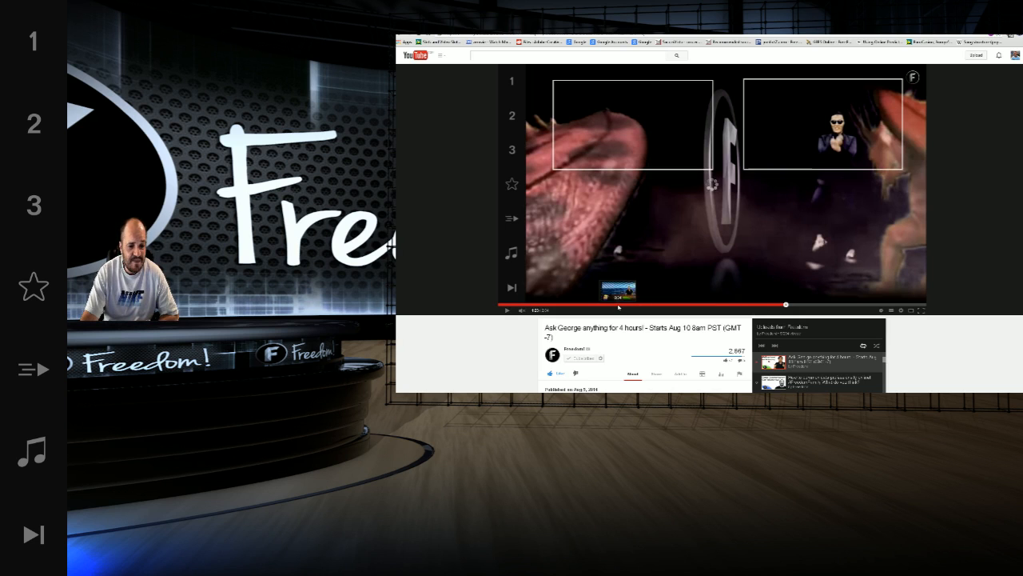
# Seek forward in the video, landing on 'Lego Thor Stop motion: Brother's fight' at 2:21.
pyautogui.click(620, 305)
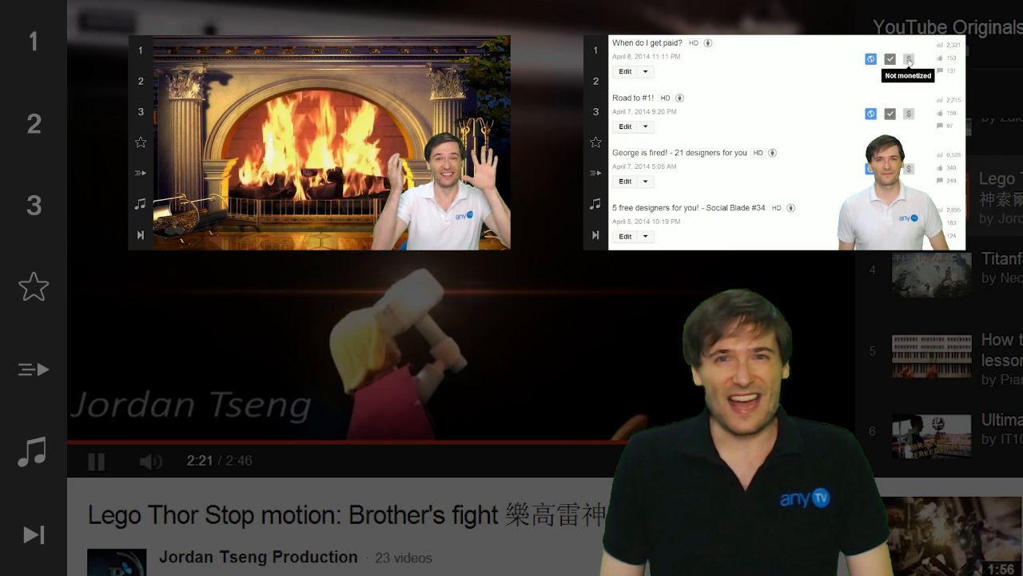
pyautogui.moveTo(909, 113)
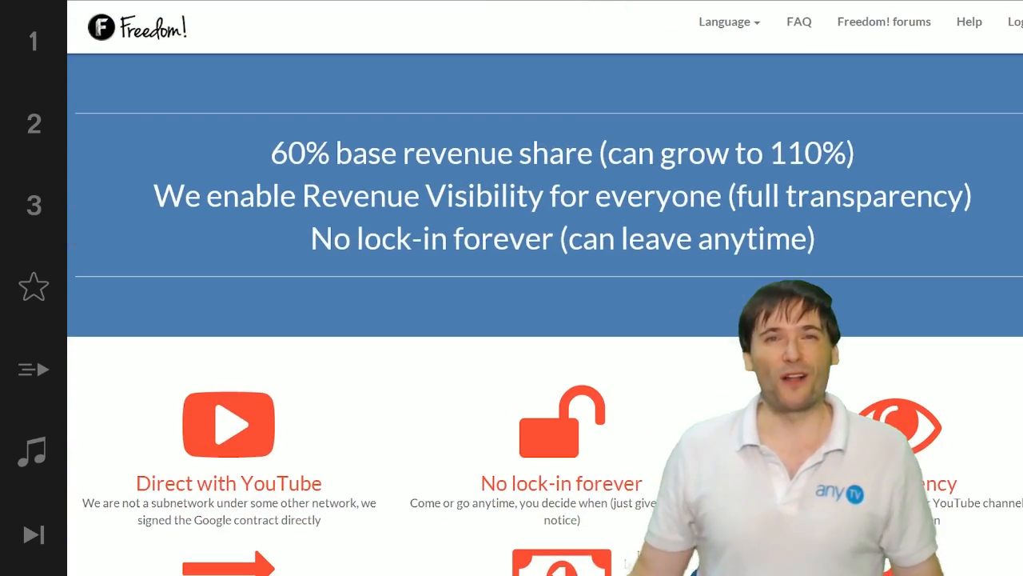
# Scroll the Freedom! homepage down to the feature grid centered on the Music section.
pyautogui.scroll(-3)
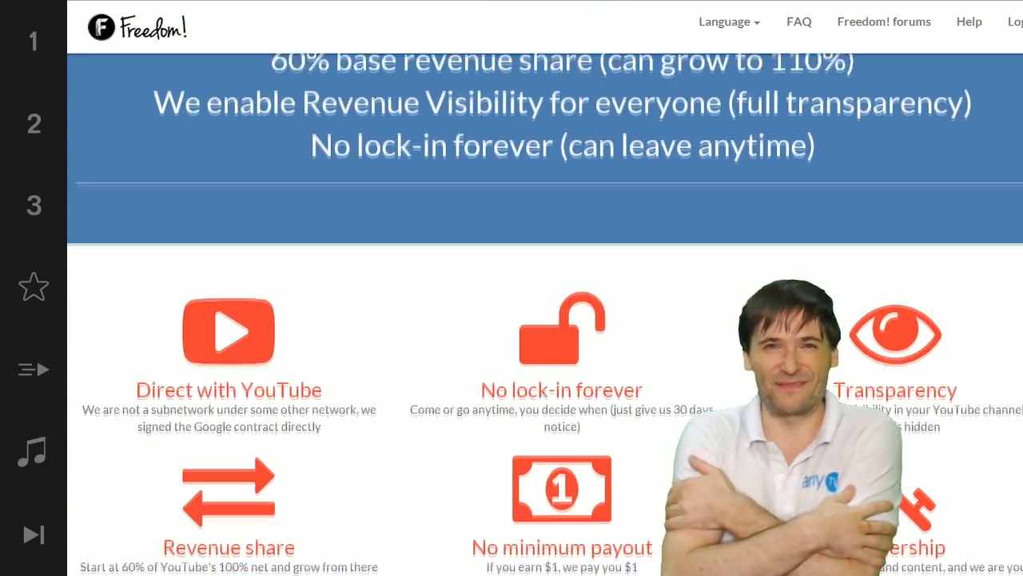
pyautogui.scroll(-3)
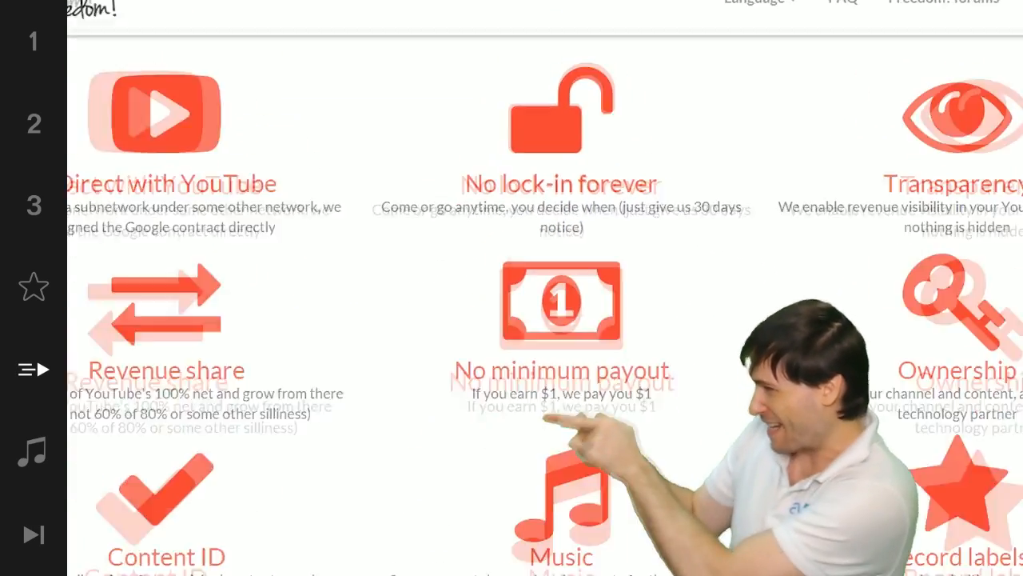
pyautogui.scroll(-3)
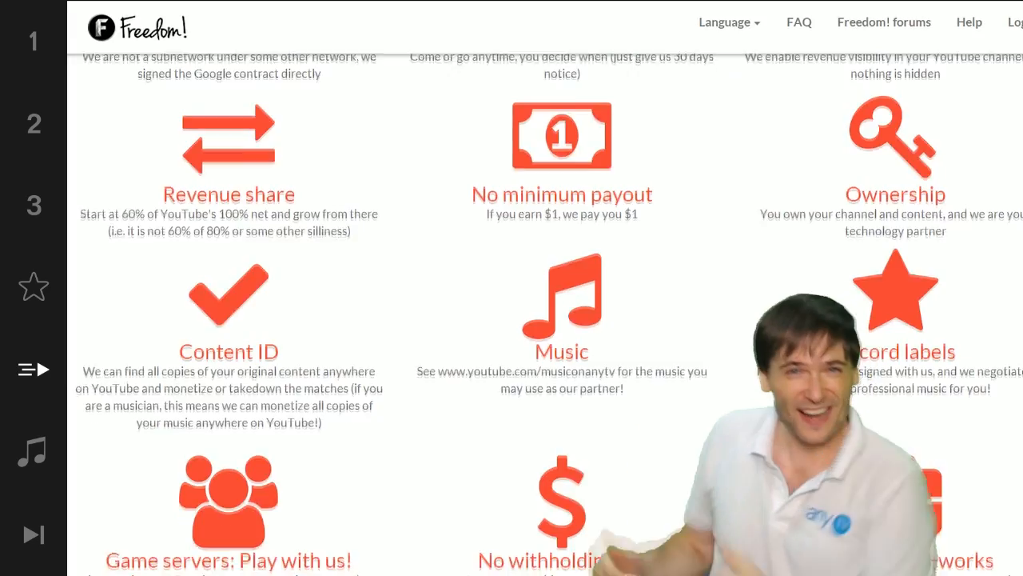
pyautogui.scroll(-3)
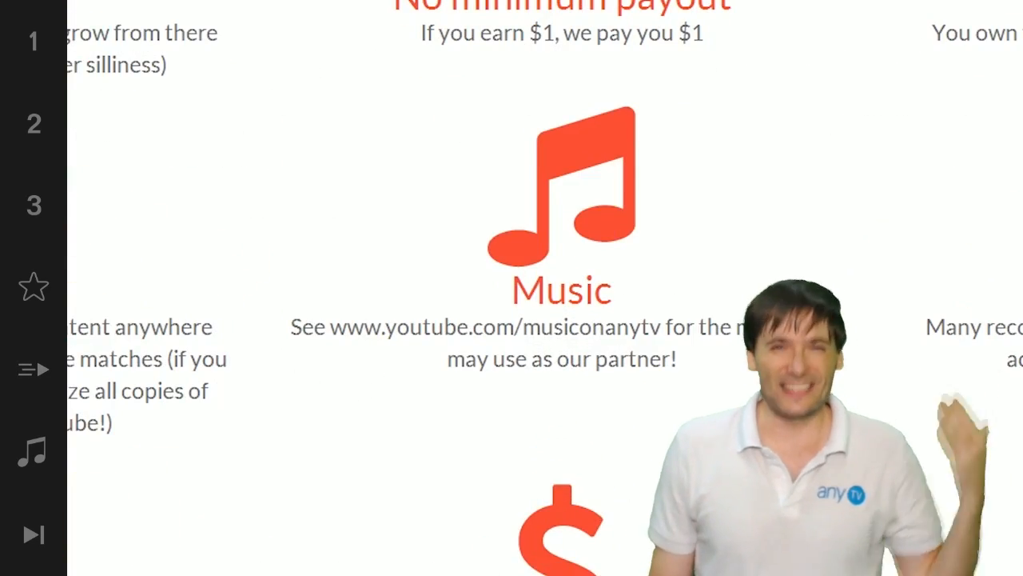